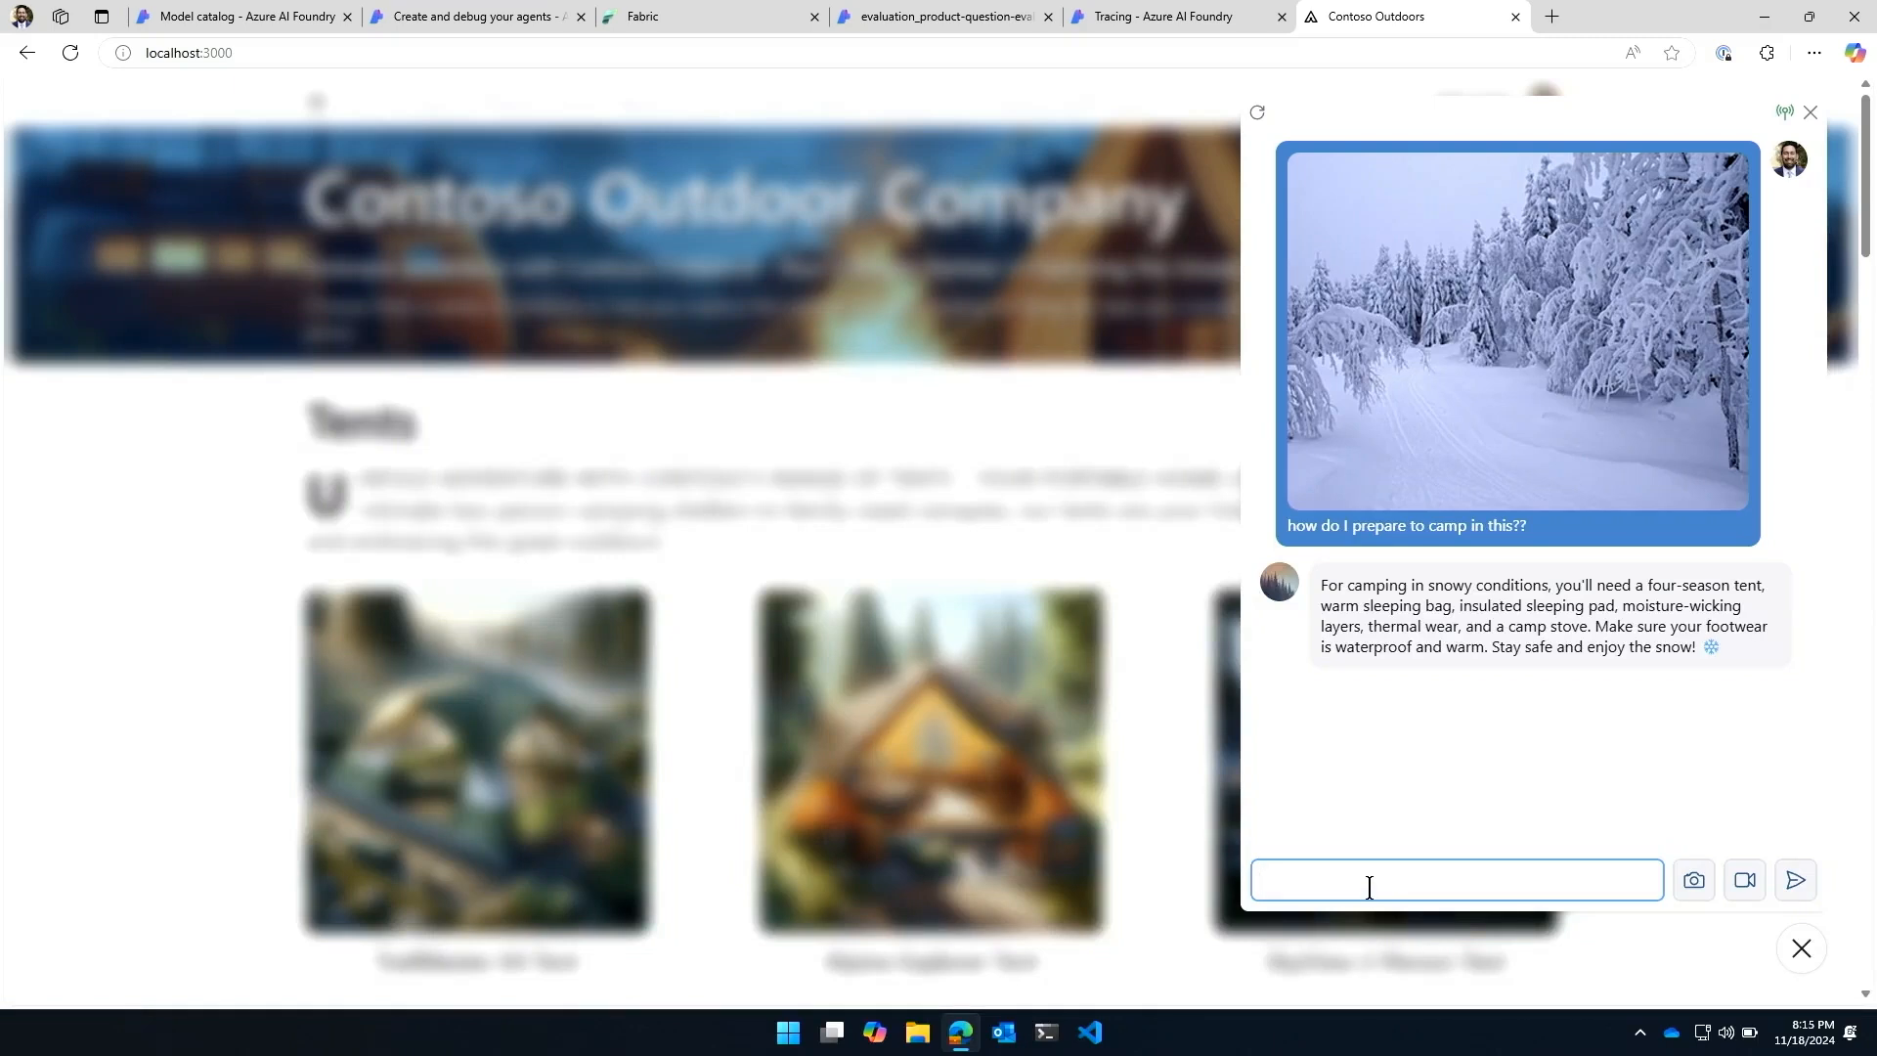
Step: Ask the chat assistant 'can someone call me to walk me through this?' and send it
text(an someone call me to walk me through this?)
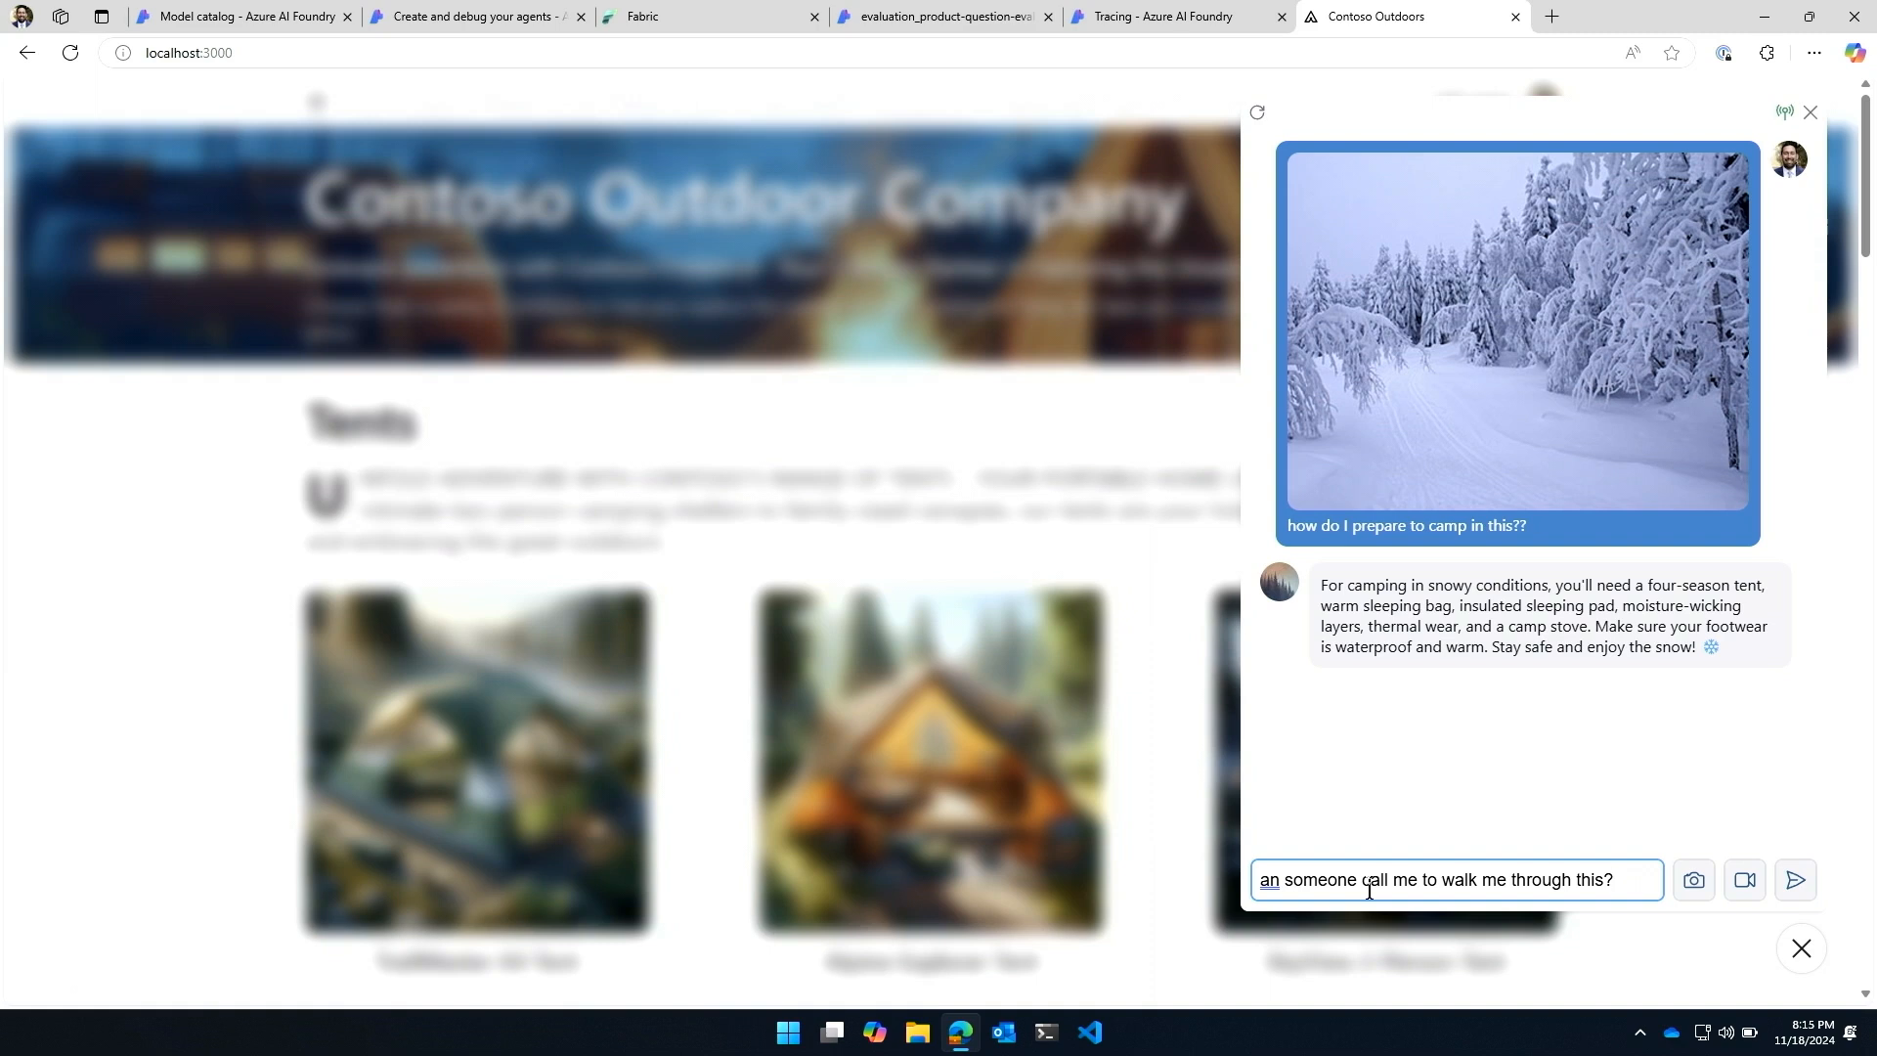
click(1794, 880)
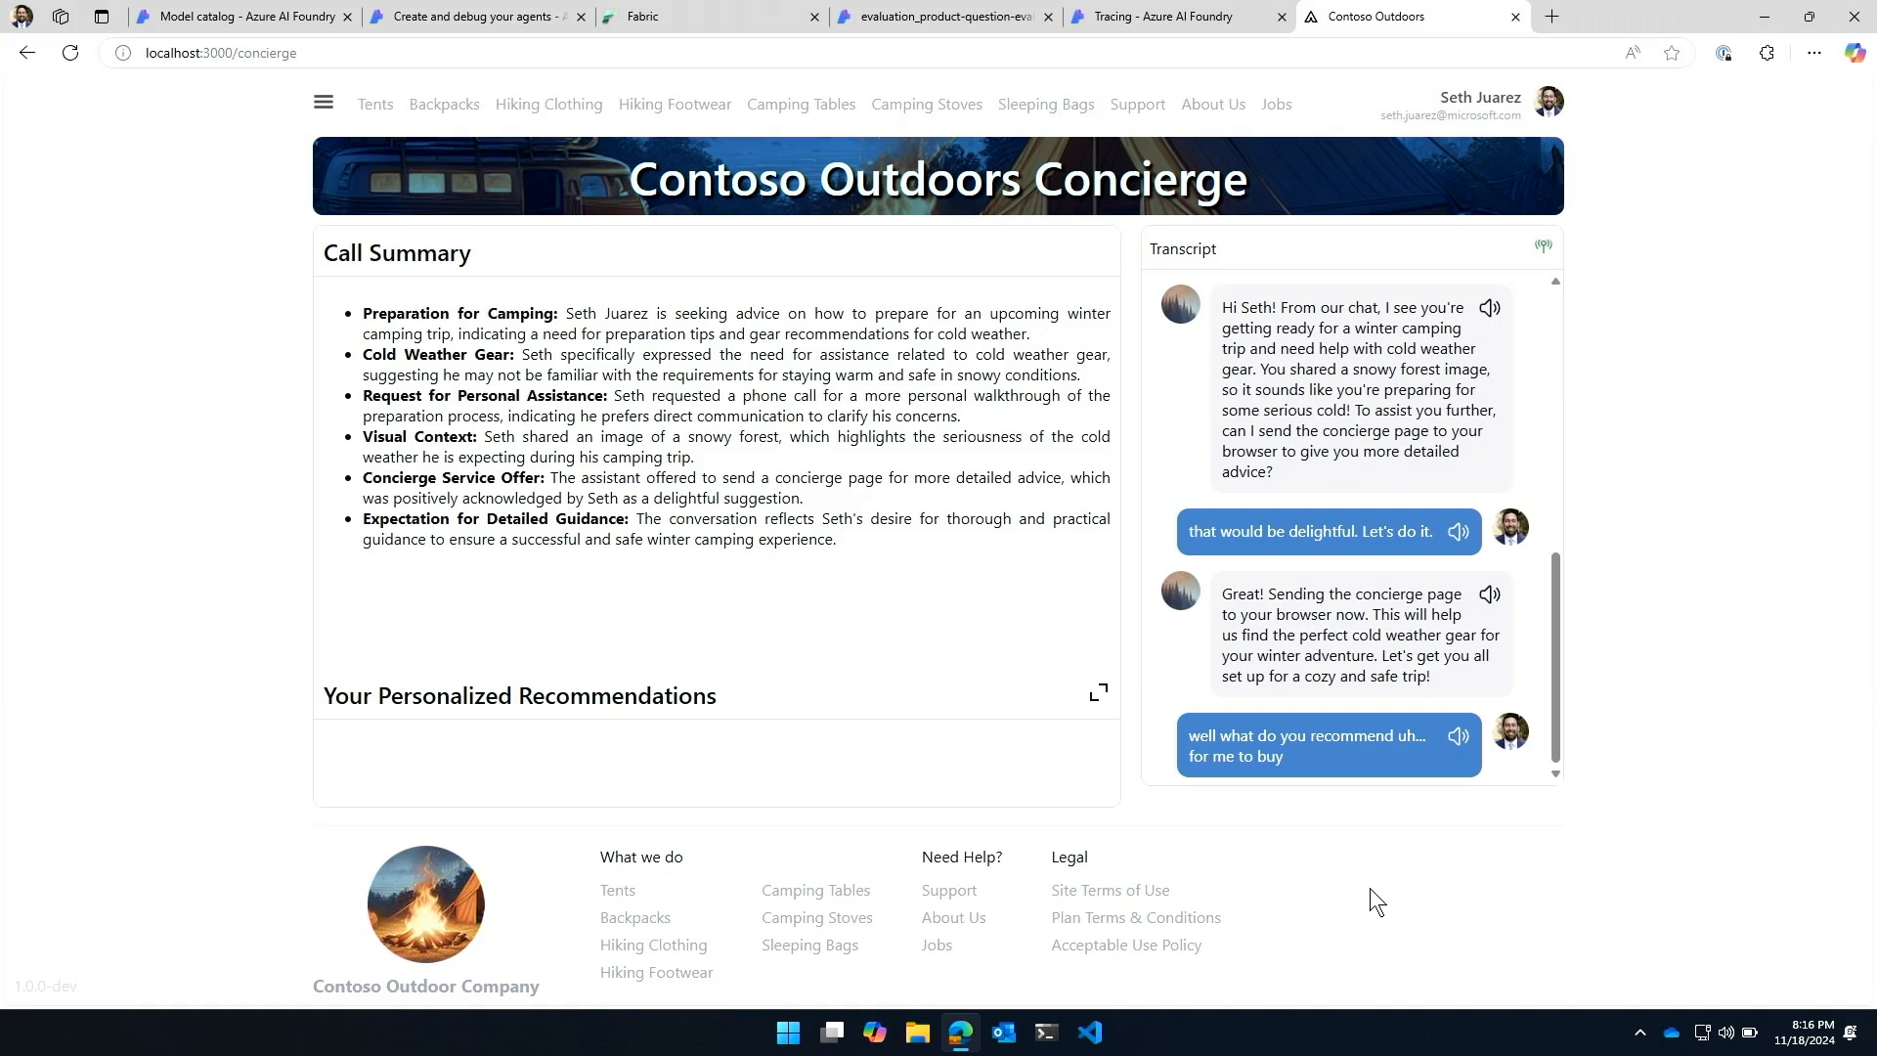
Step: Scroll down the concierge page to the call summary and voice transcript
scroll(down, 3)
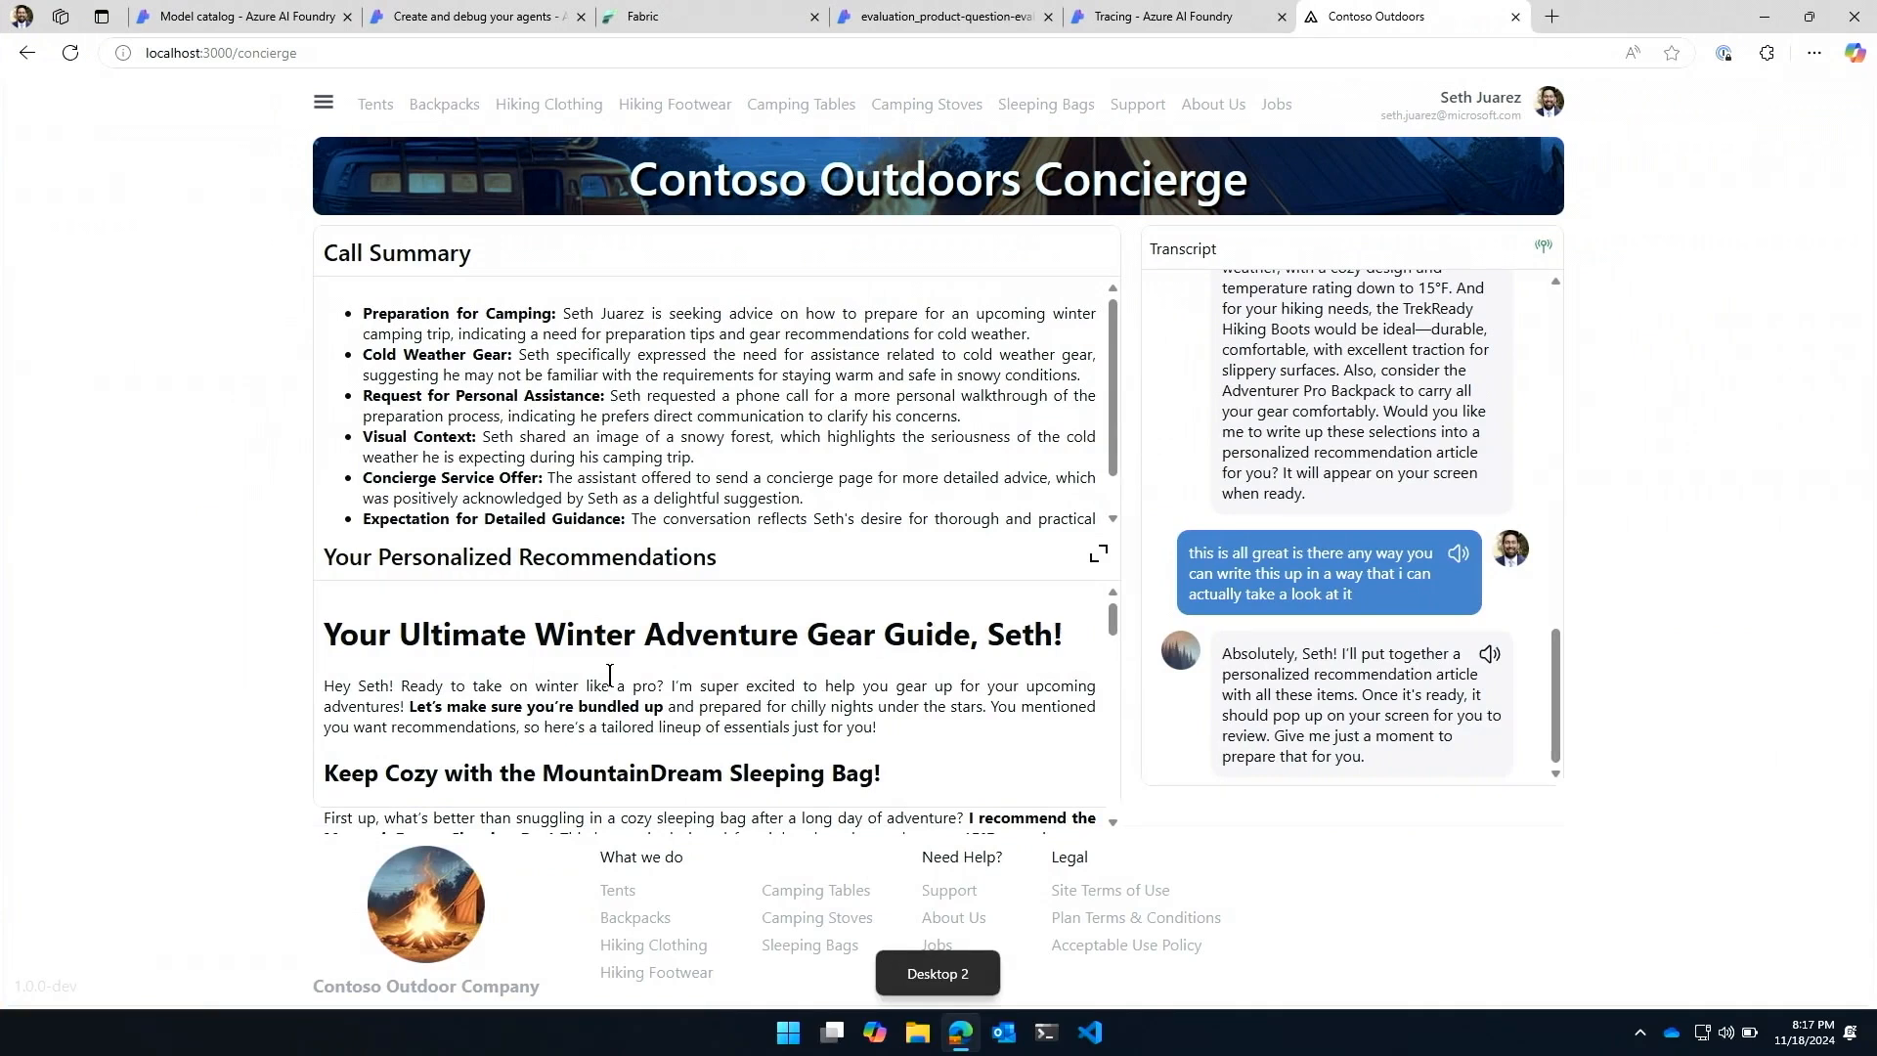
mouse_move(1147, 531)
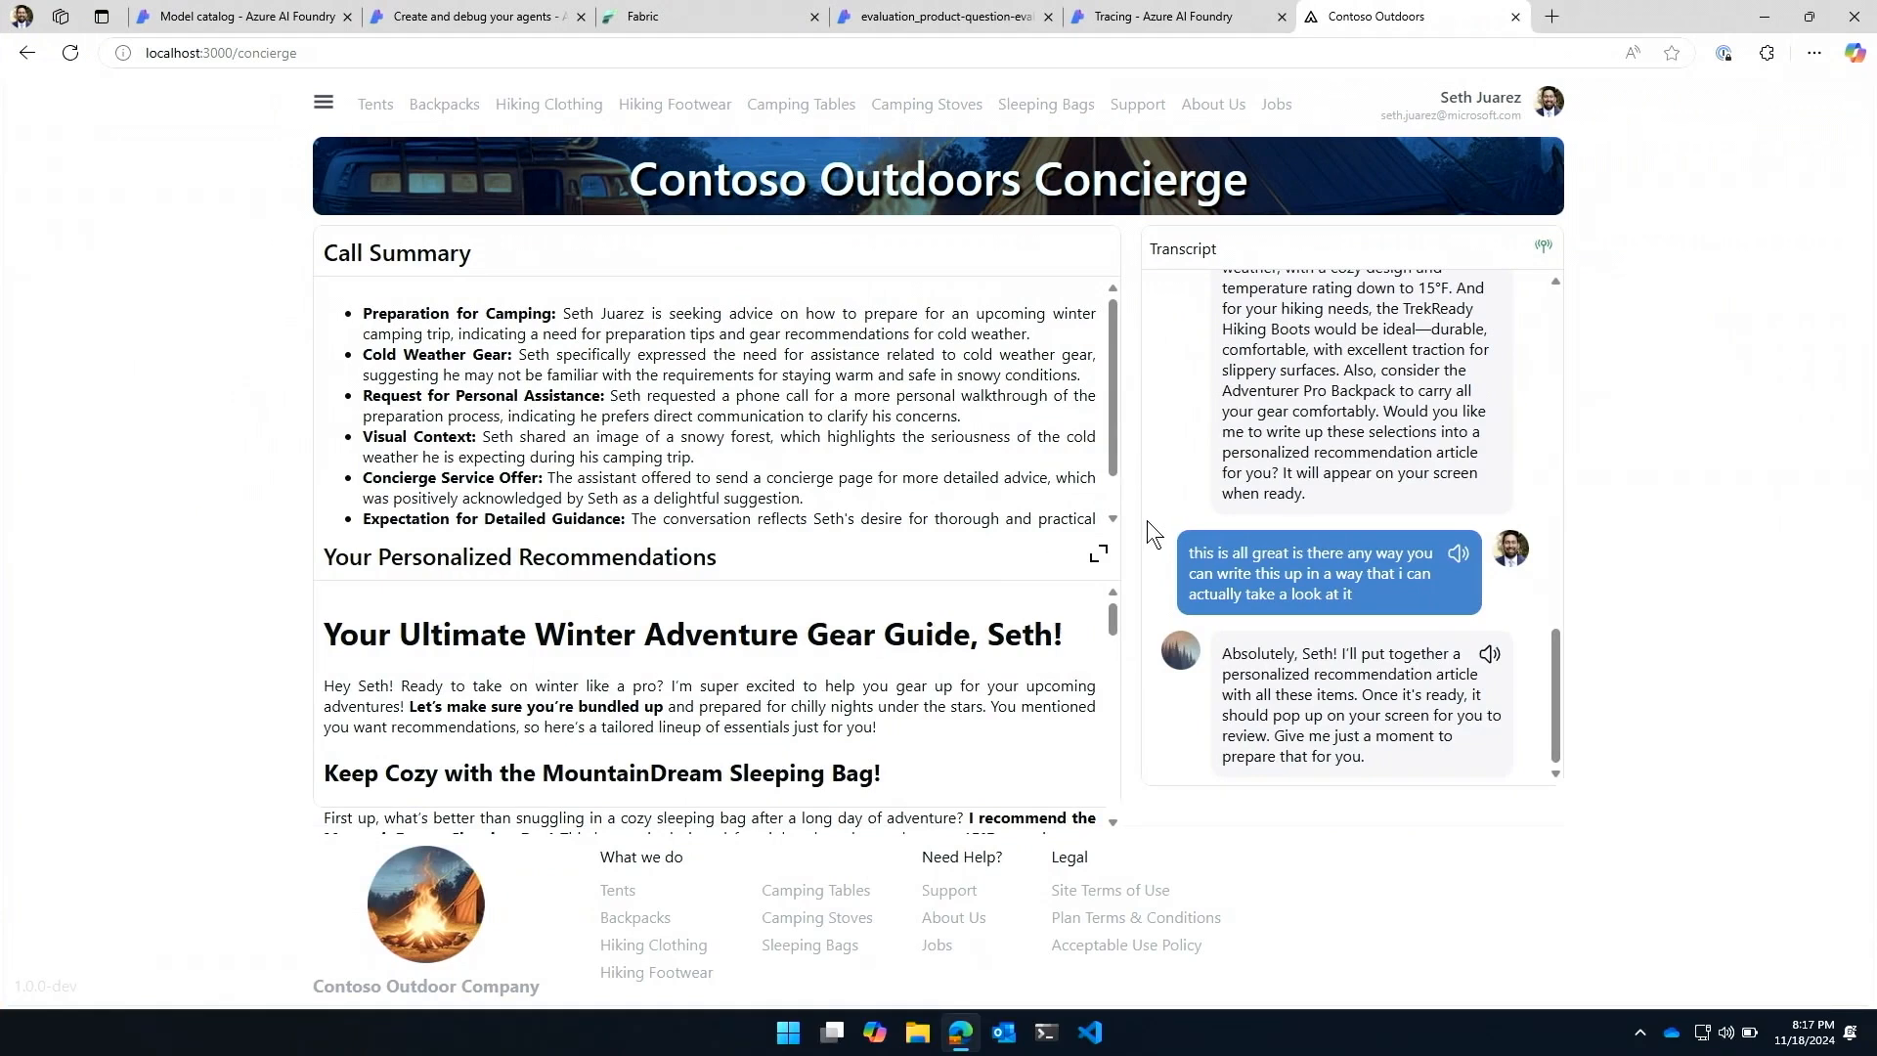
Step: Enlarge the 'Your Personalized Recommendations' article and scroll through its gear sections
click(1097, 553)
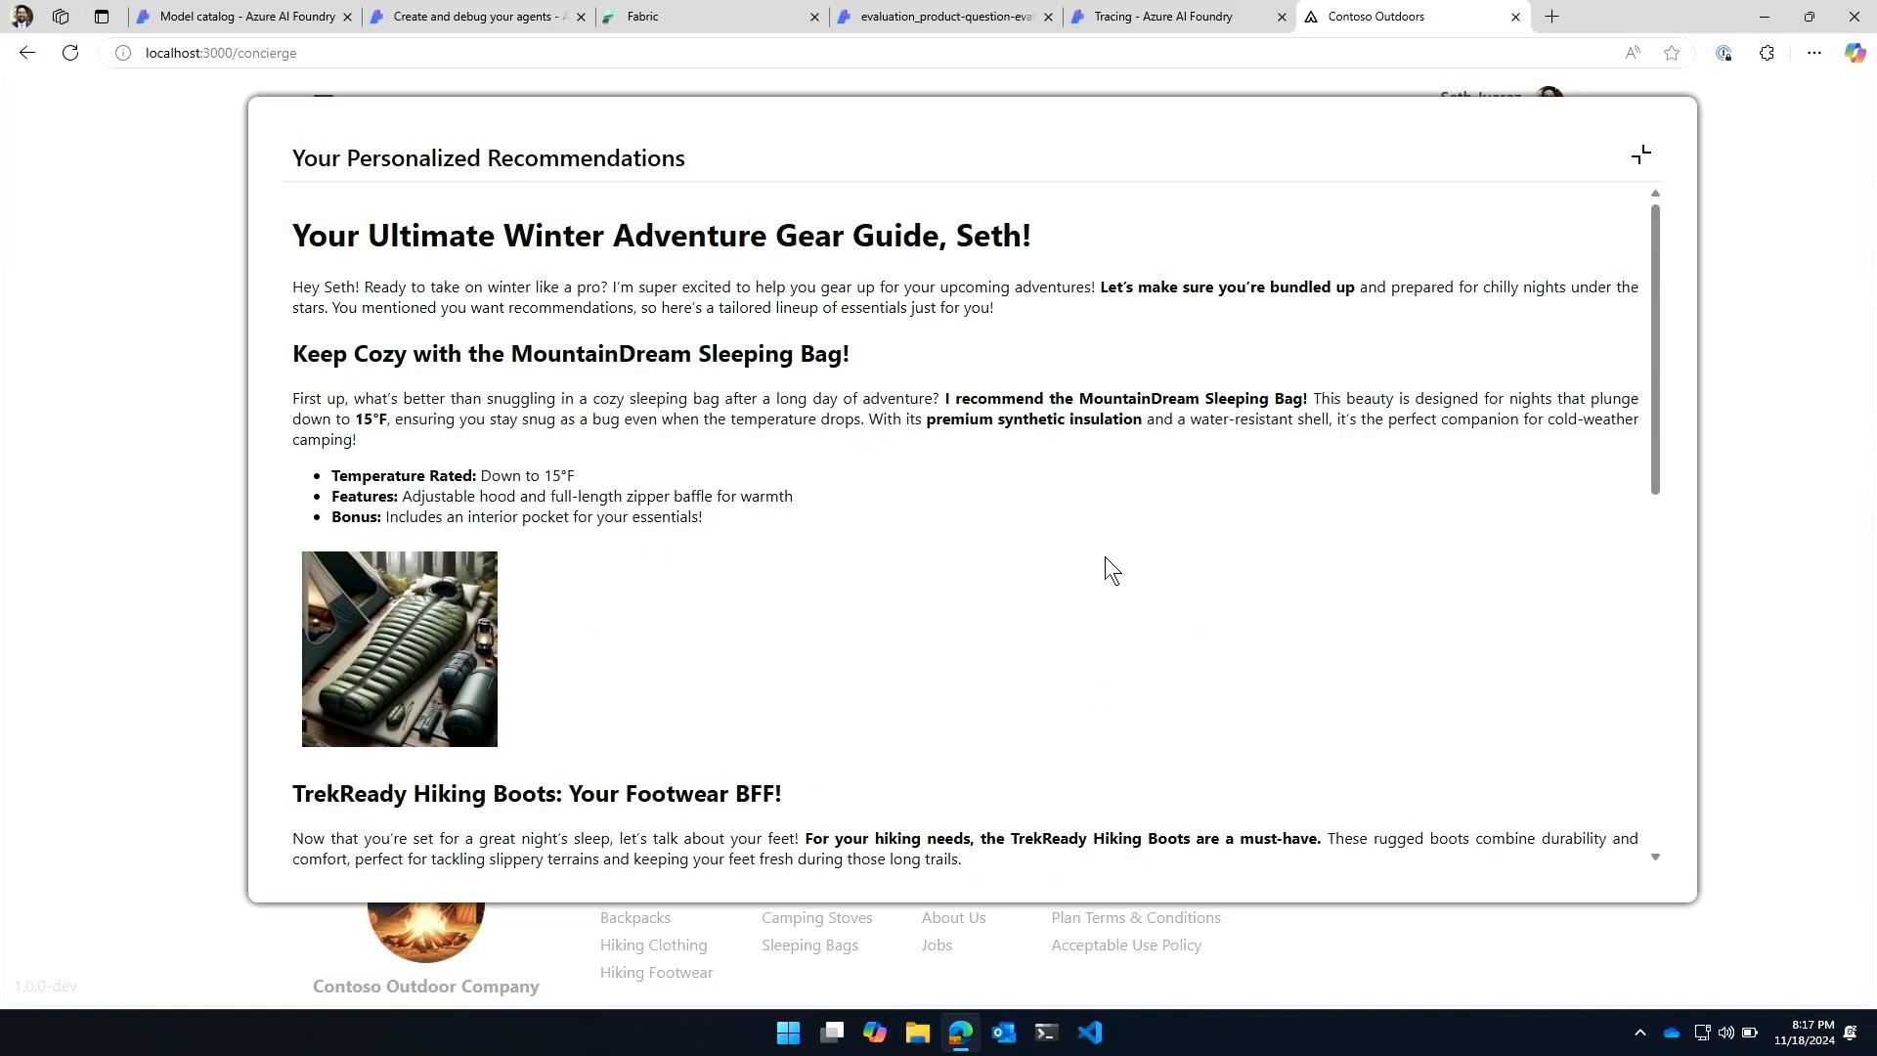
scroll(down, 3)
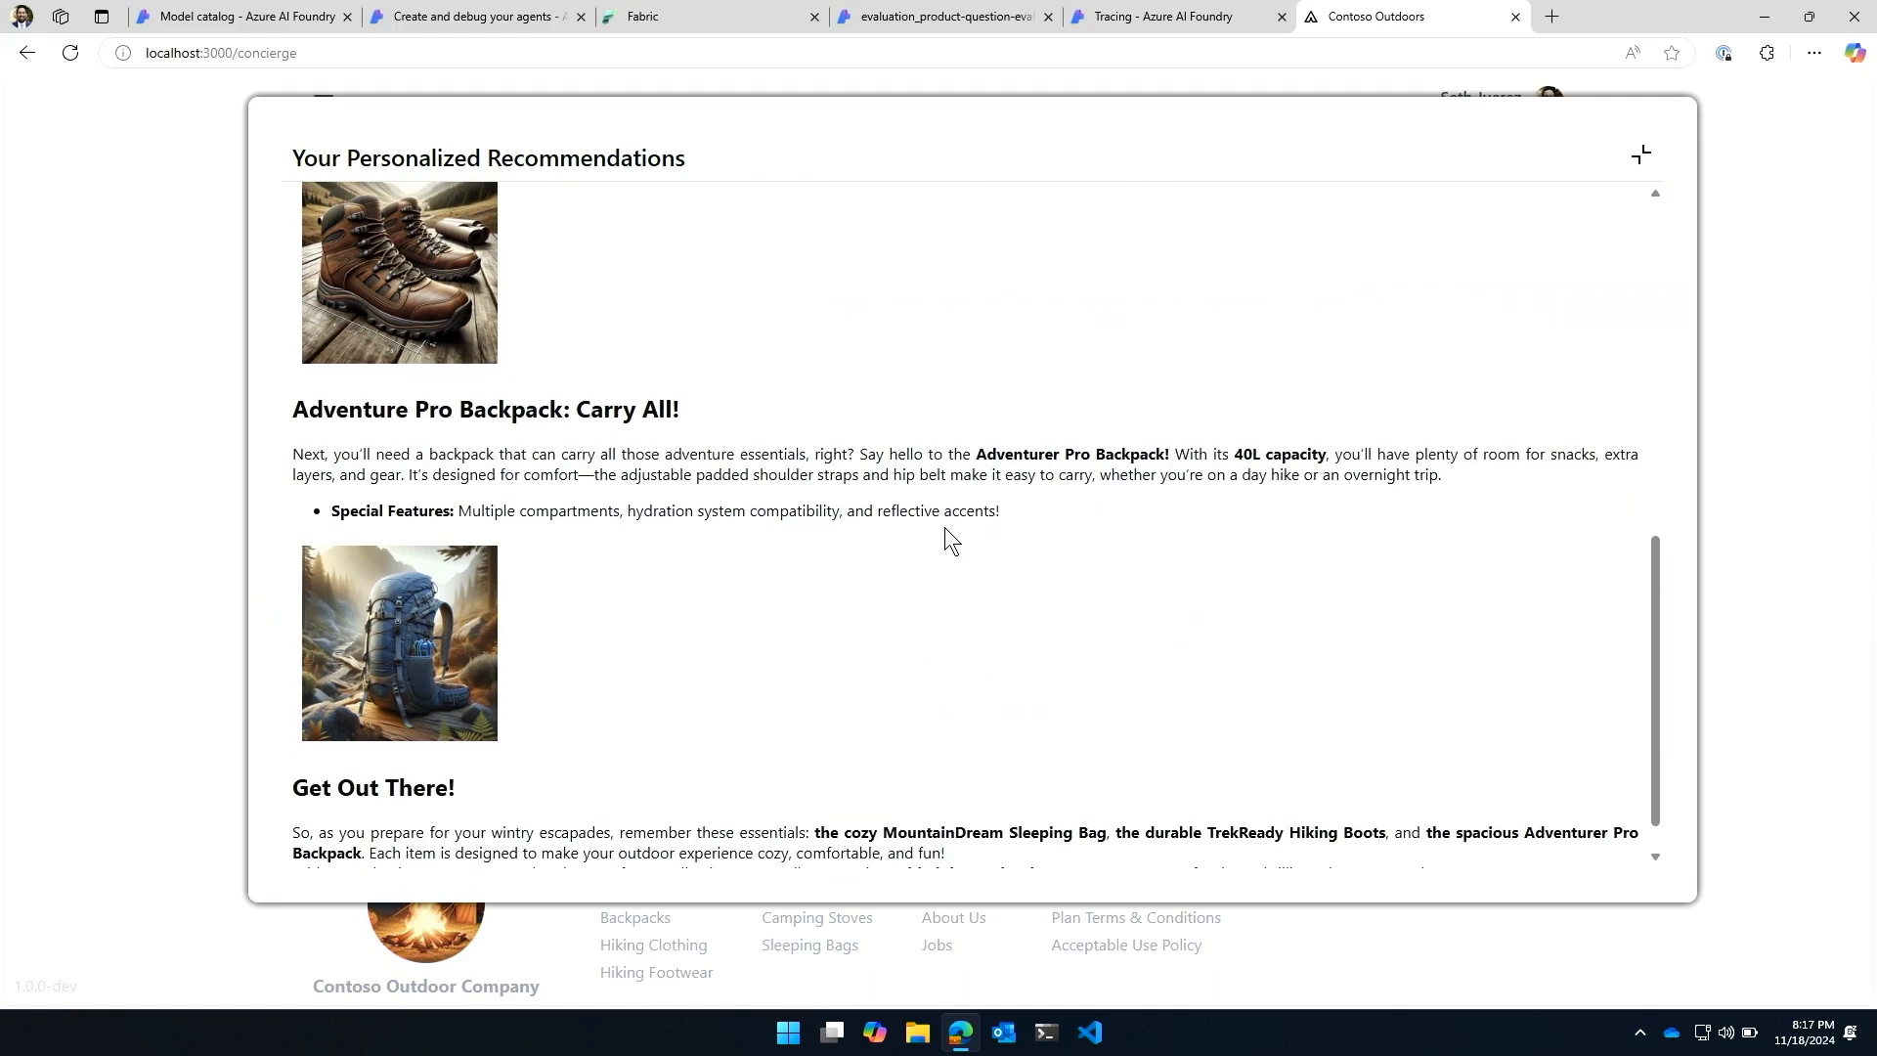